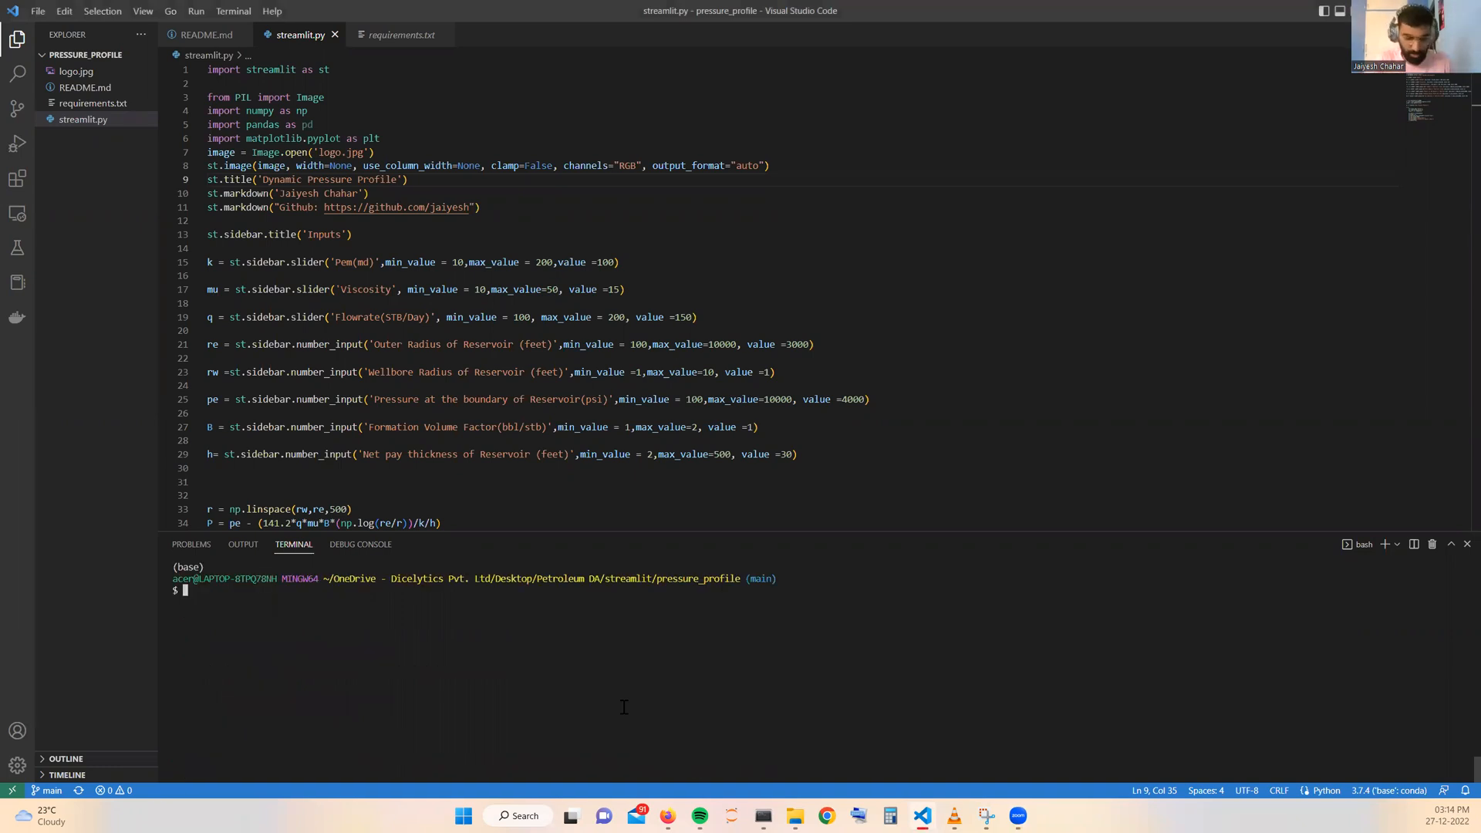
Launch the app with 'streamlit run streamlit.py' in the VS Code terminal
text(streamlit run)
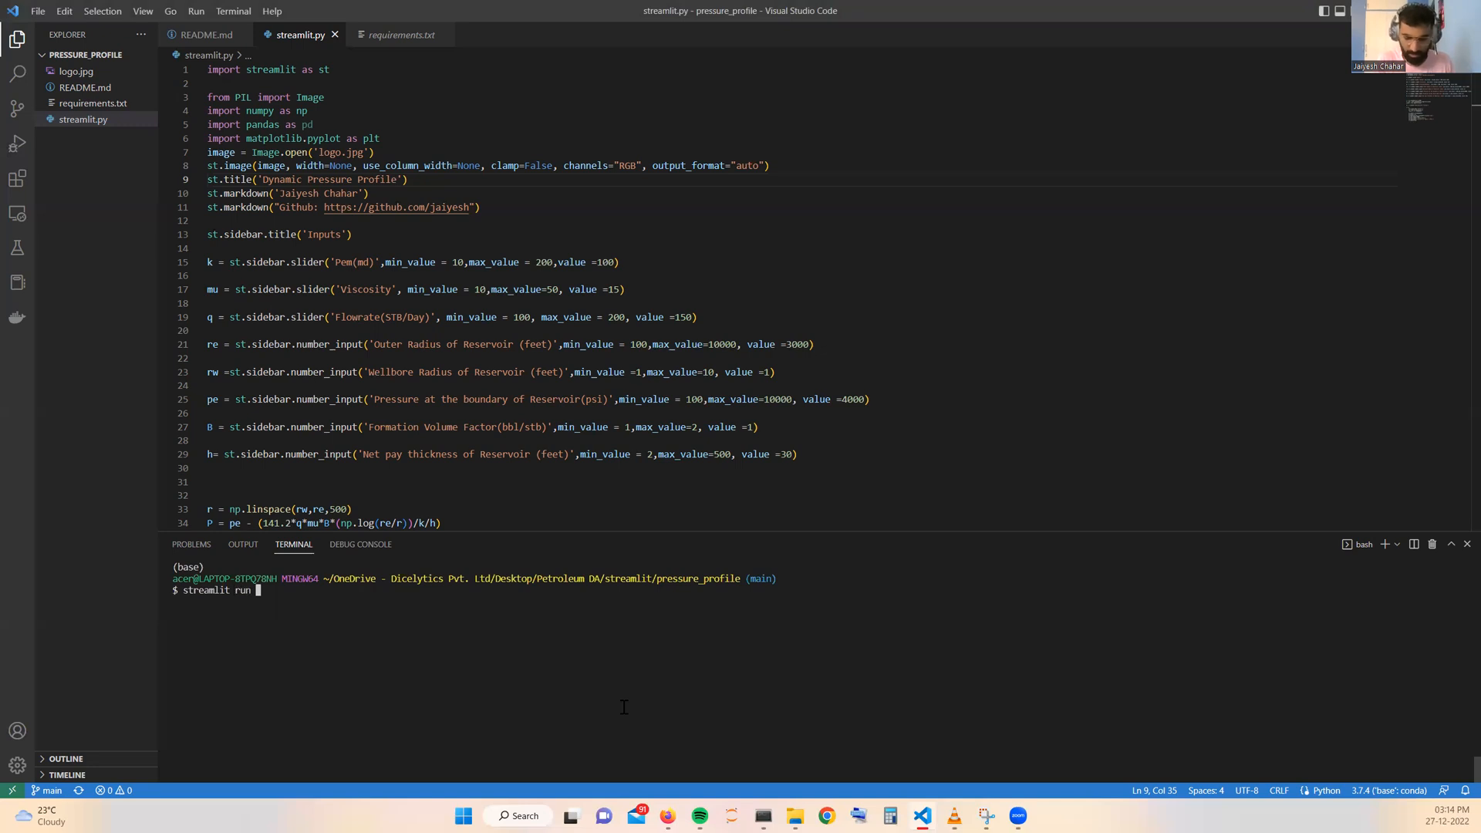
text(streamlit)
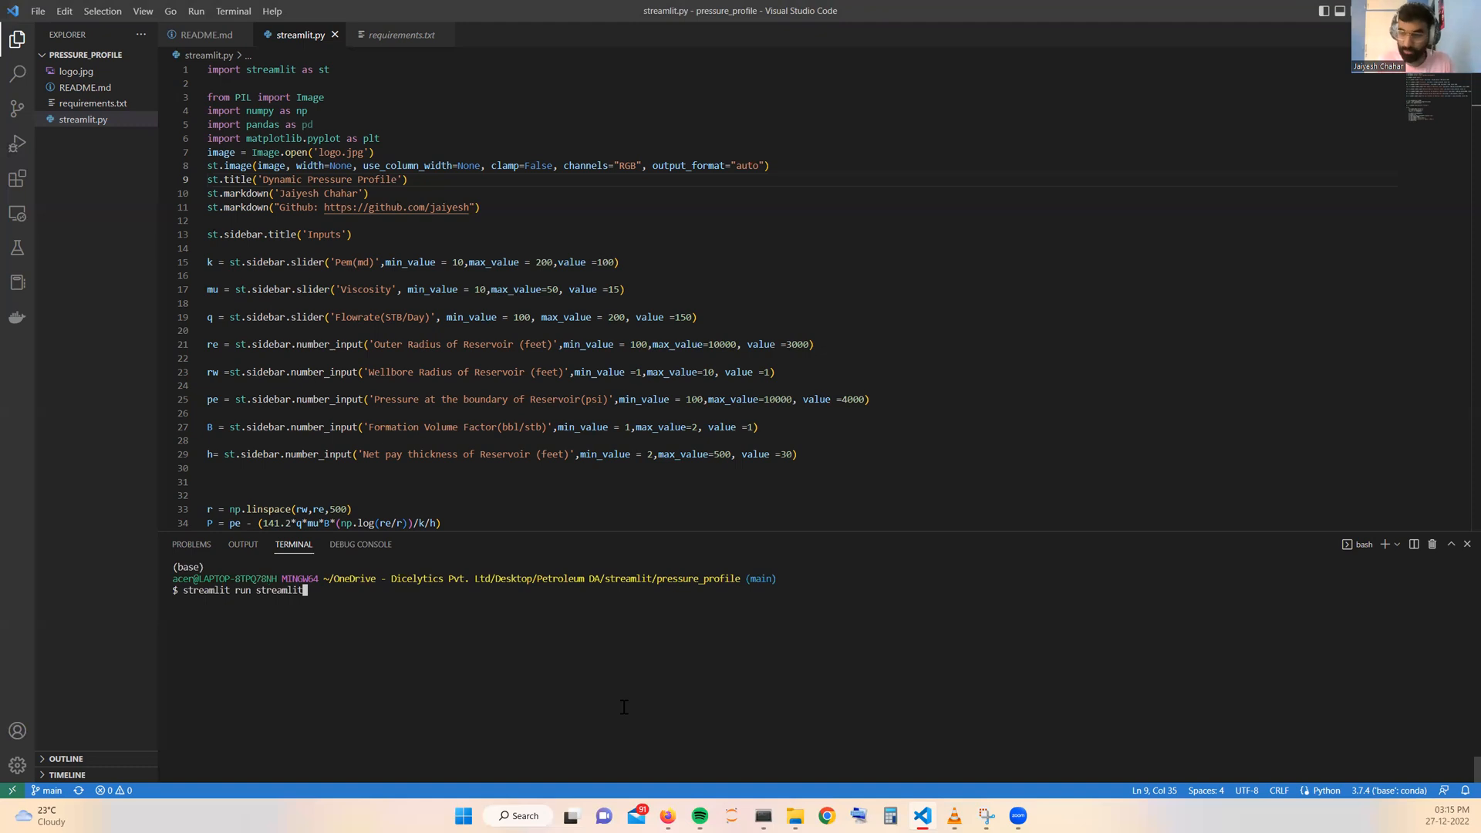
text(.py)
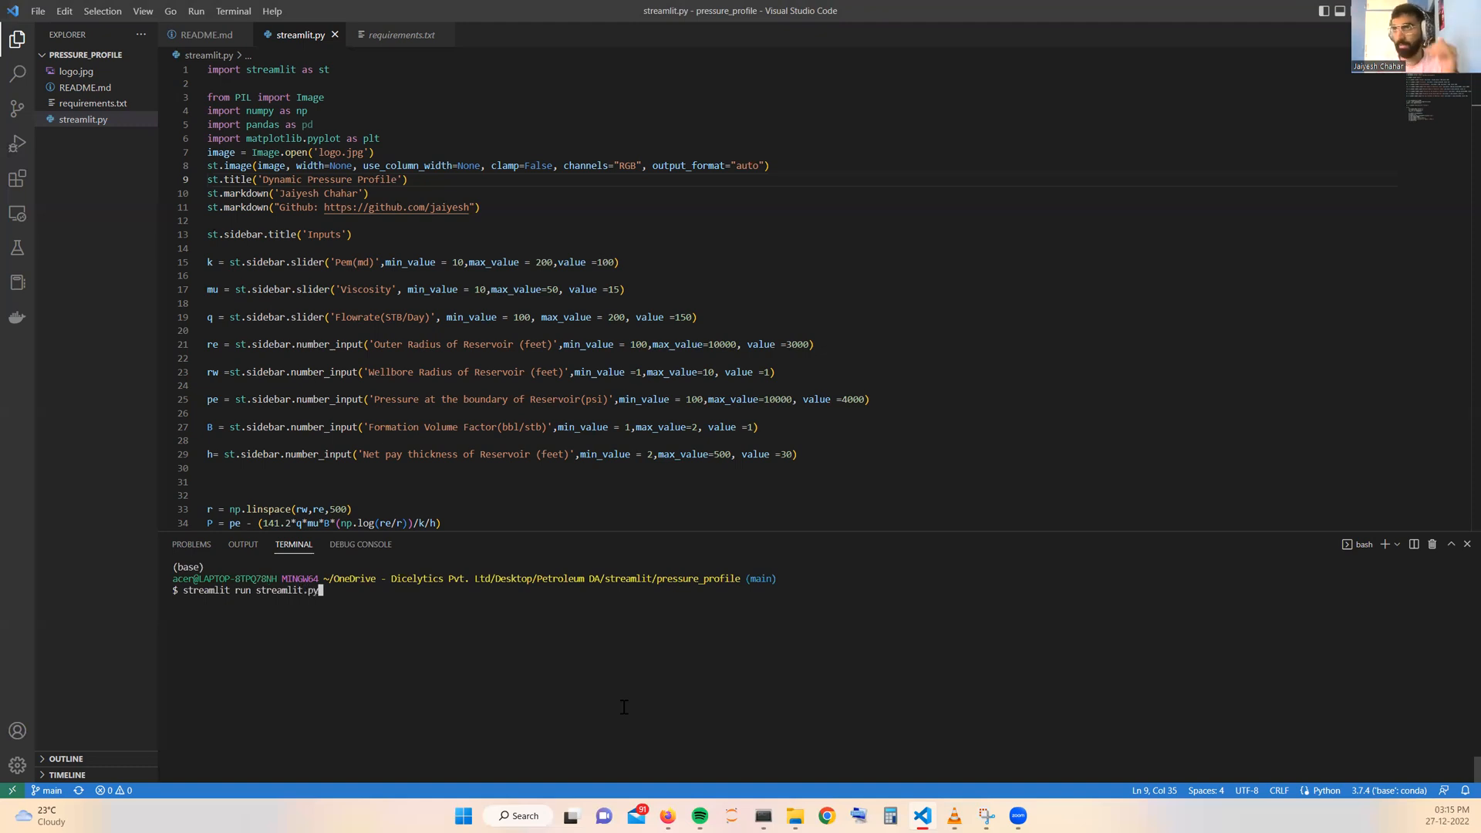
key(Return)
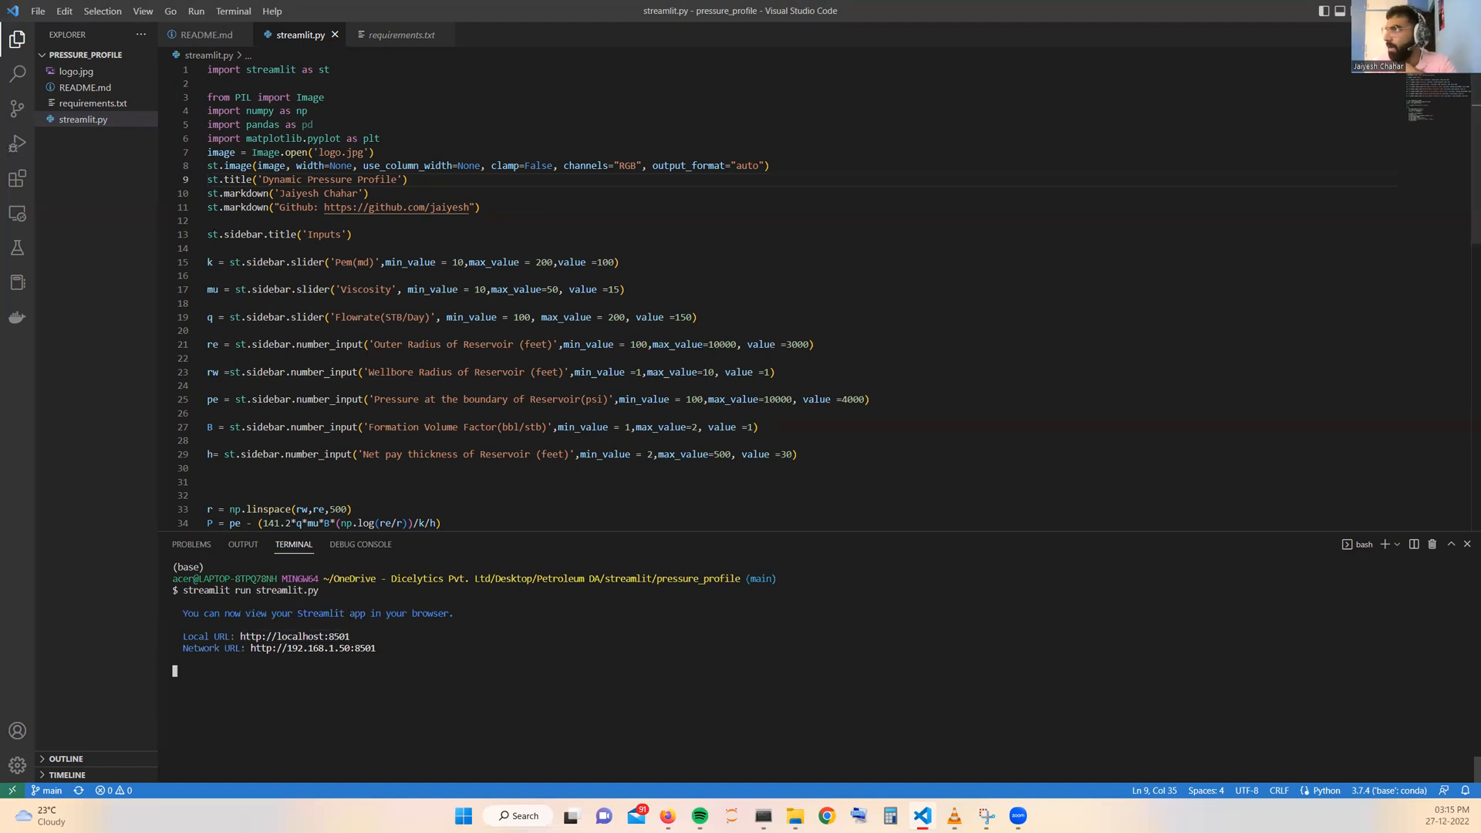
Open the localhost app and generate the pressure-versus-radius plot with 'Show Pressure Profile'
click(826, 815)
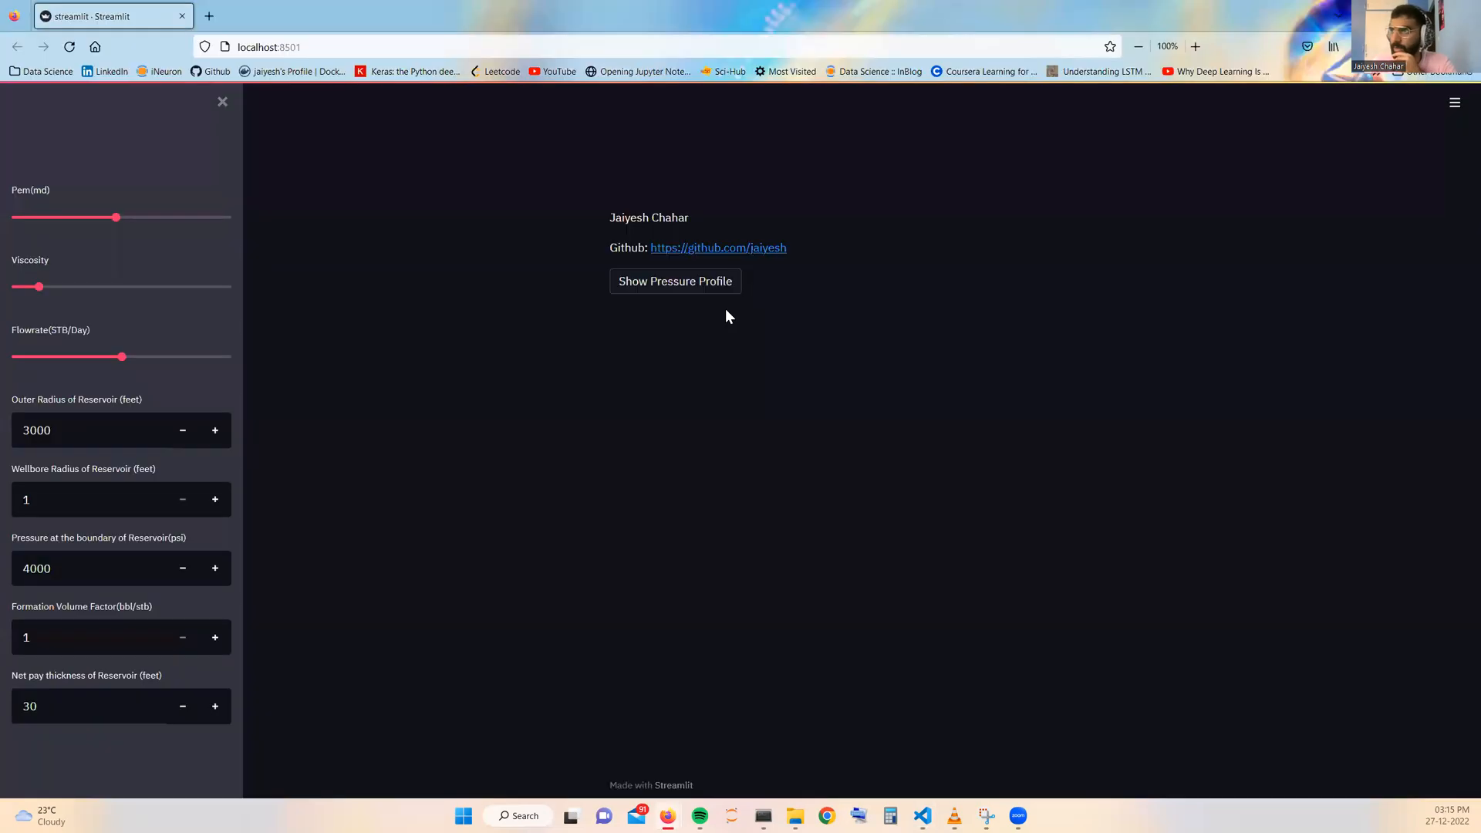
click(675, 281)
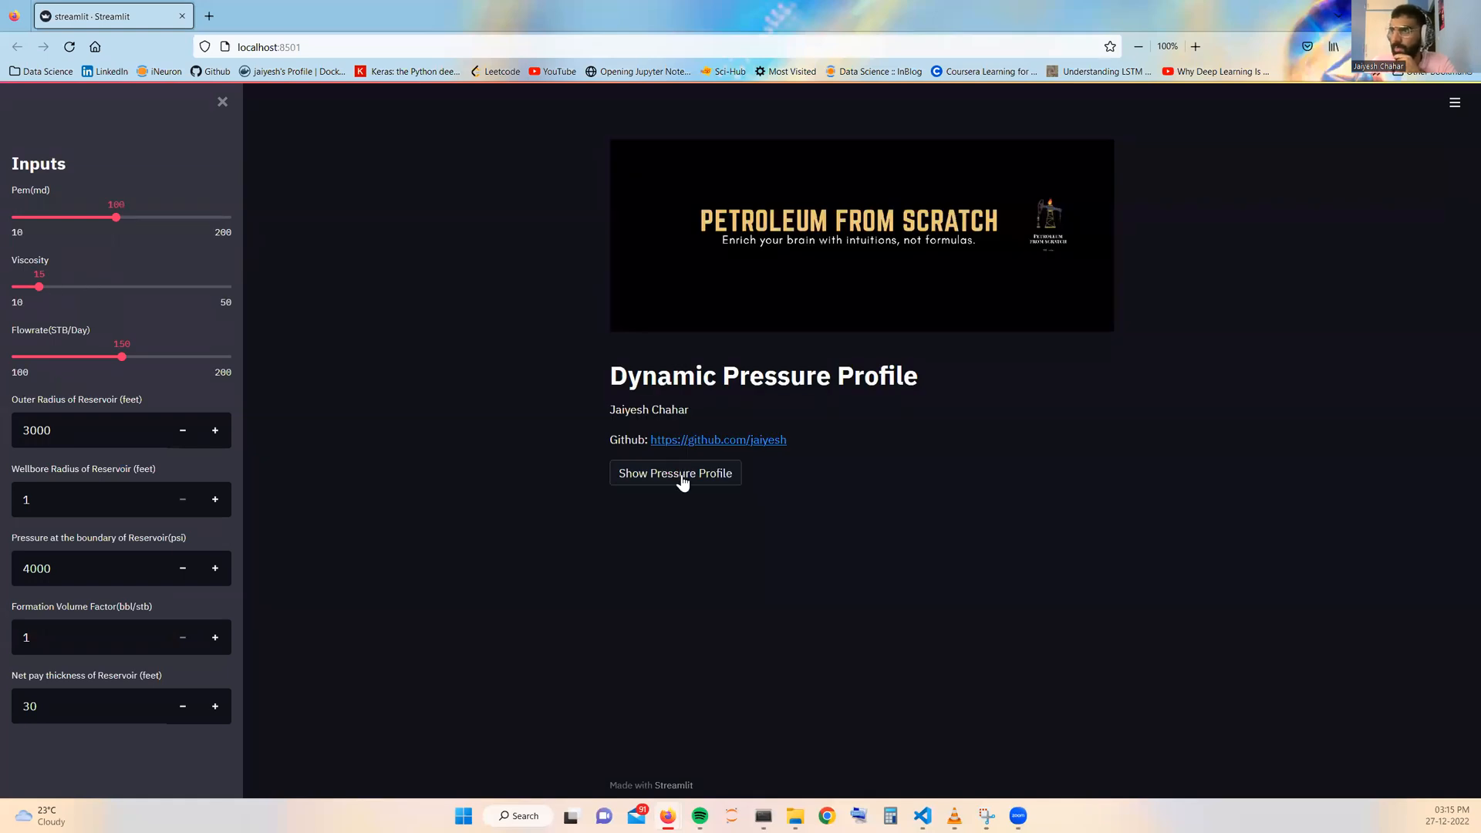
click(674, 472)
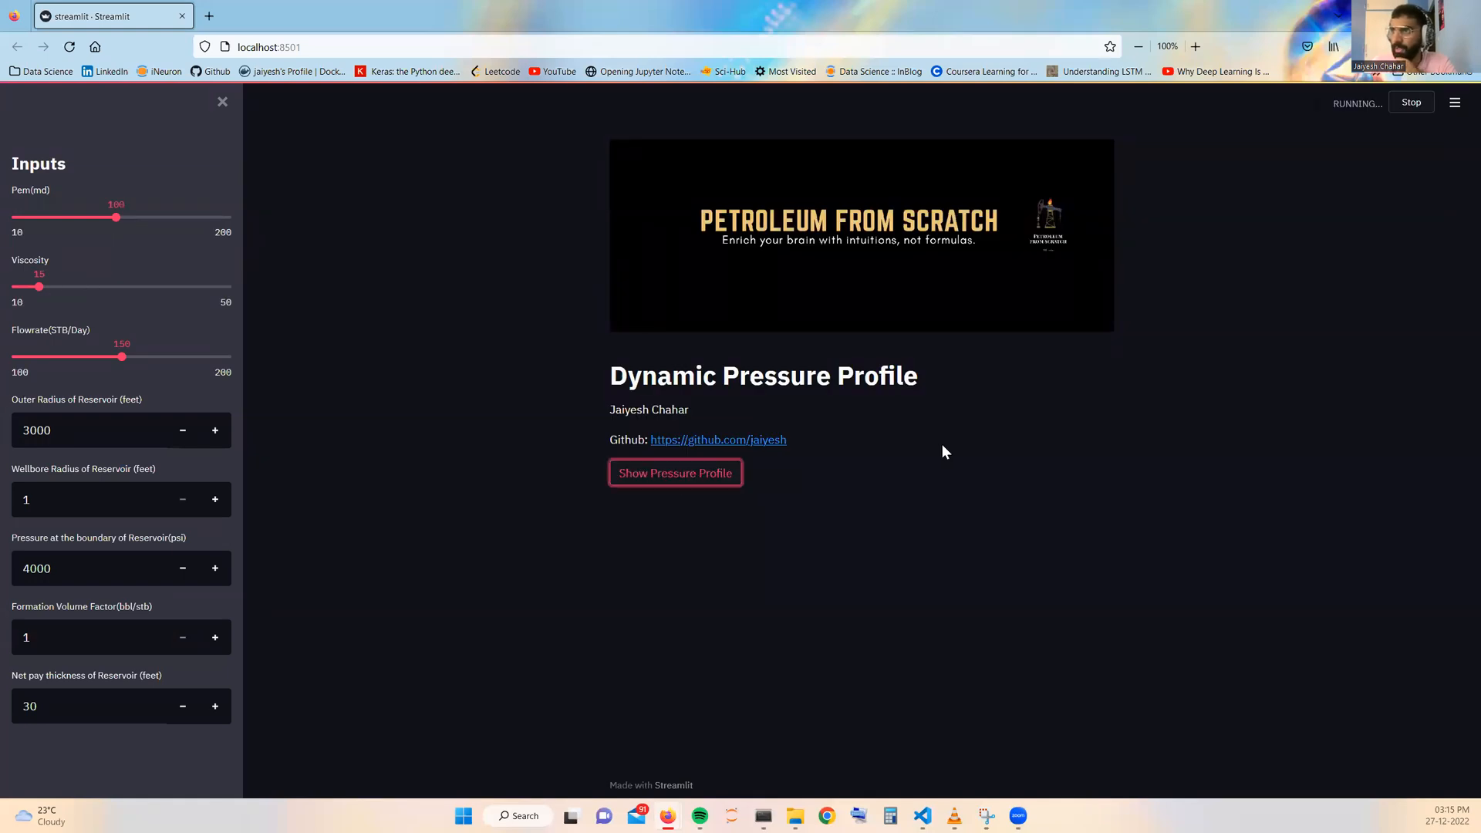
click(674, 473)
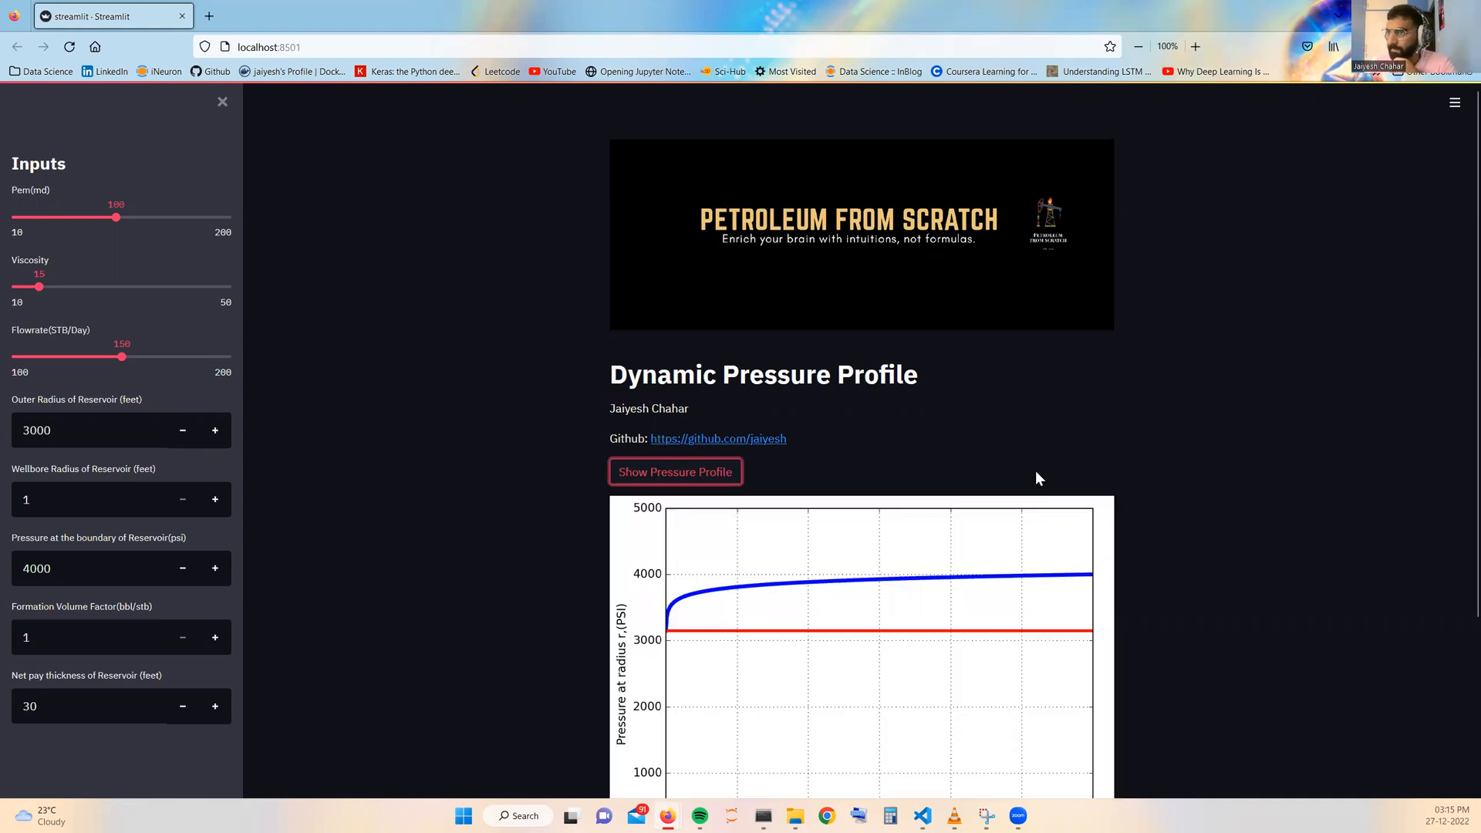
scroll(down, 3)
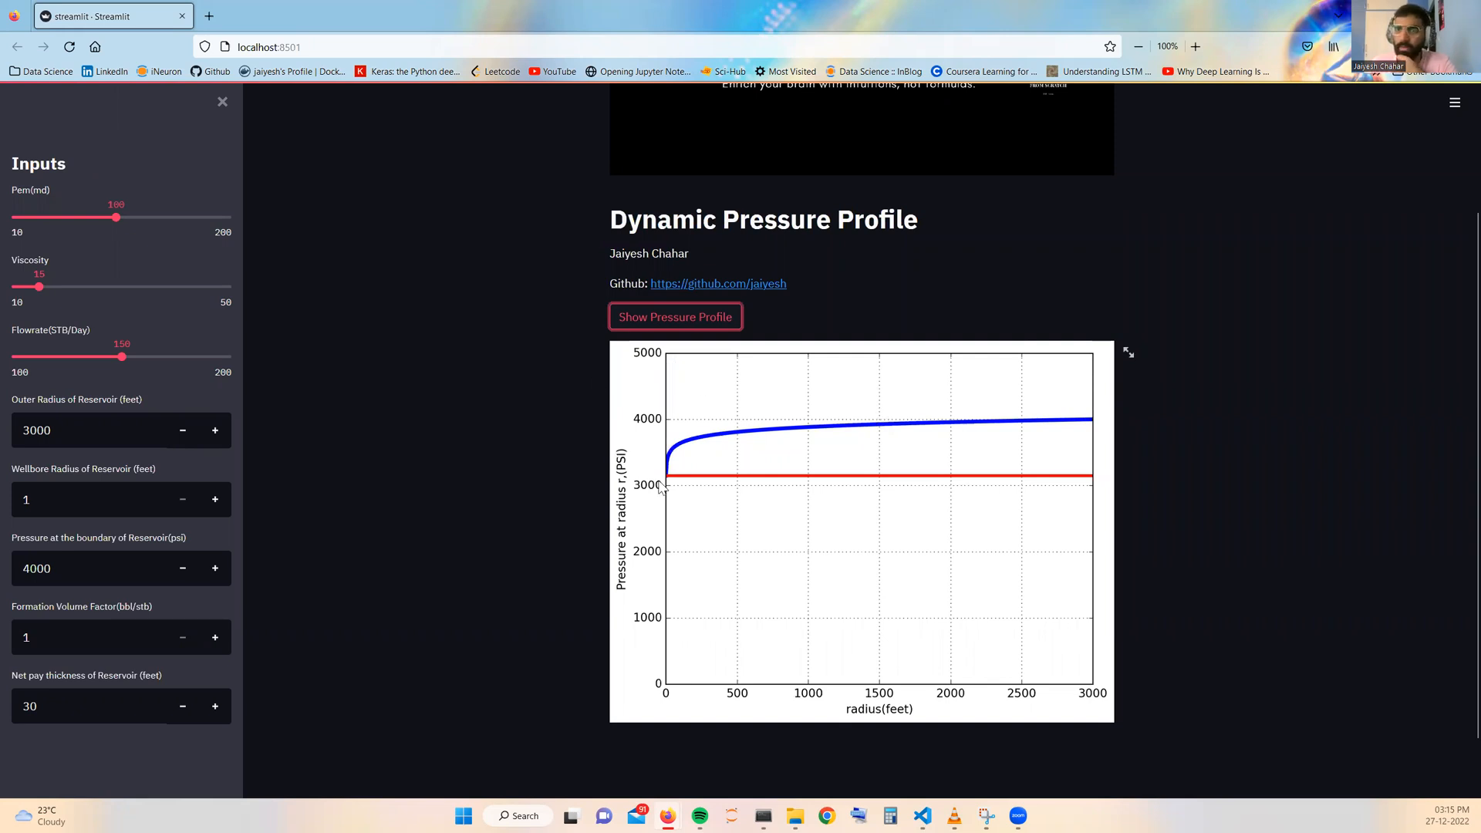
mouse_move(685, 462)
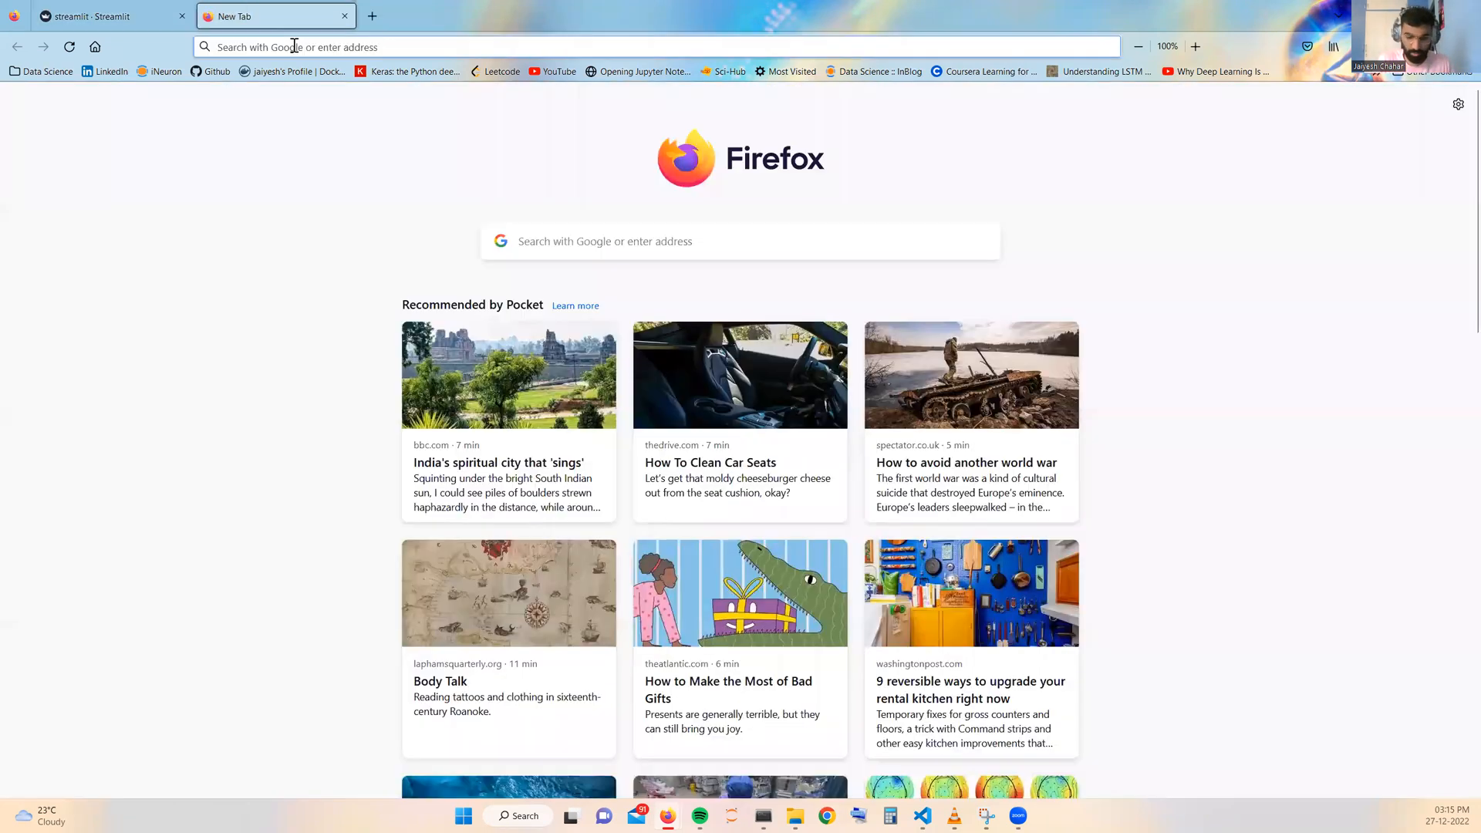
Search 'streamlit' and copy the pip install command from streamlit.io's Get started section
text(streamlit.io)
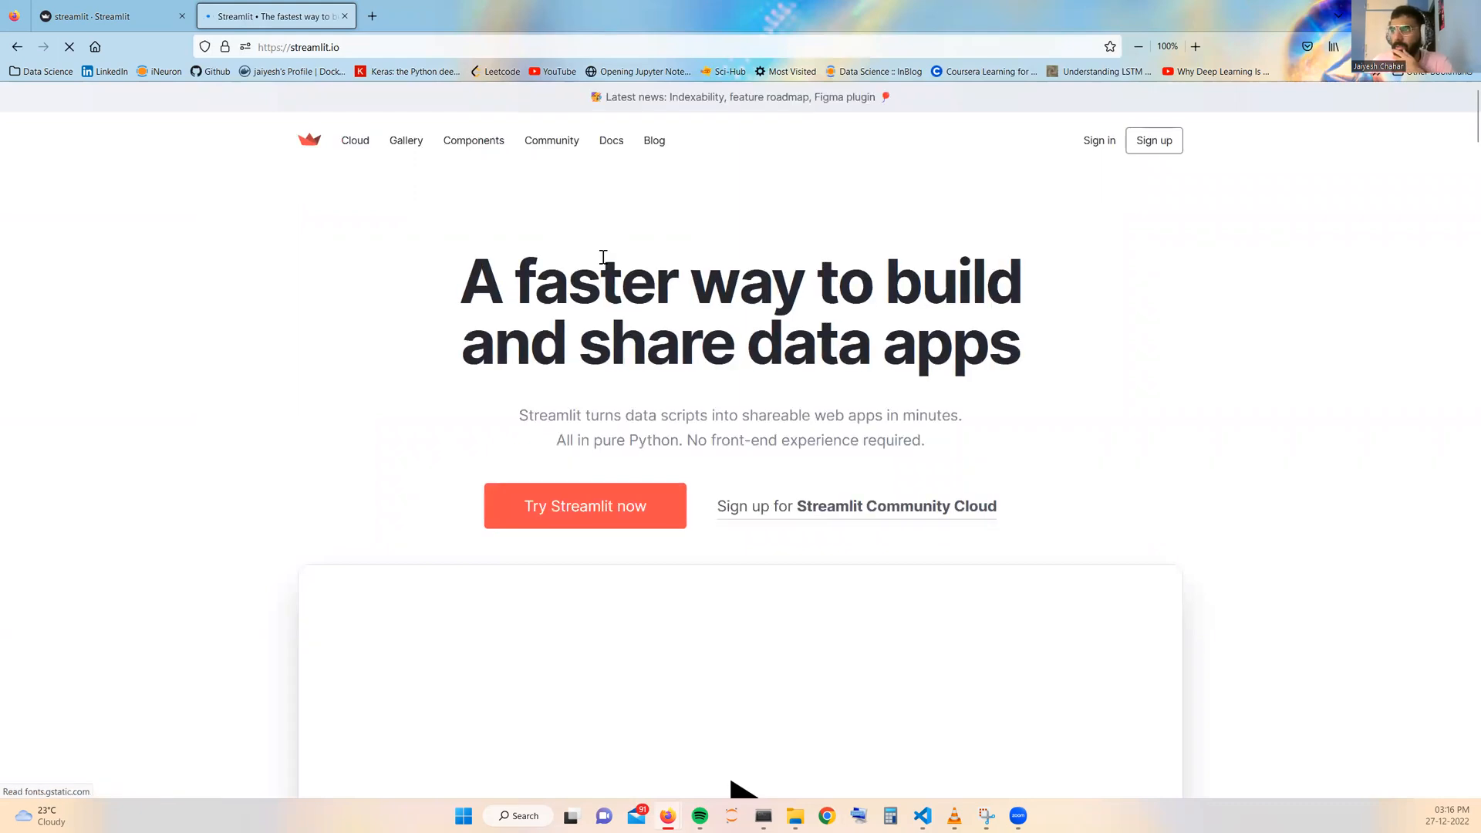
scroll(down, 3)
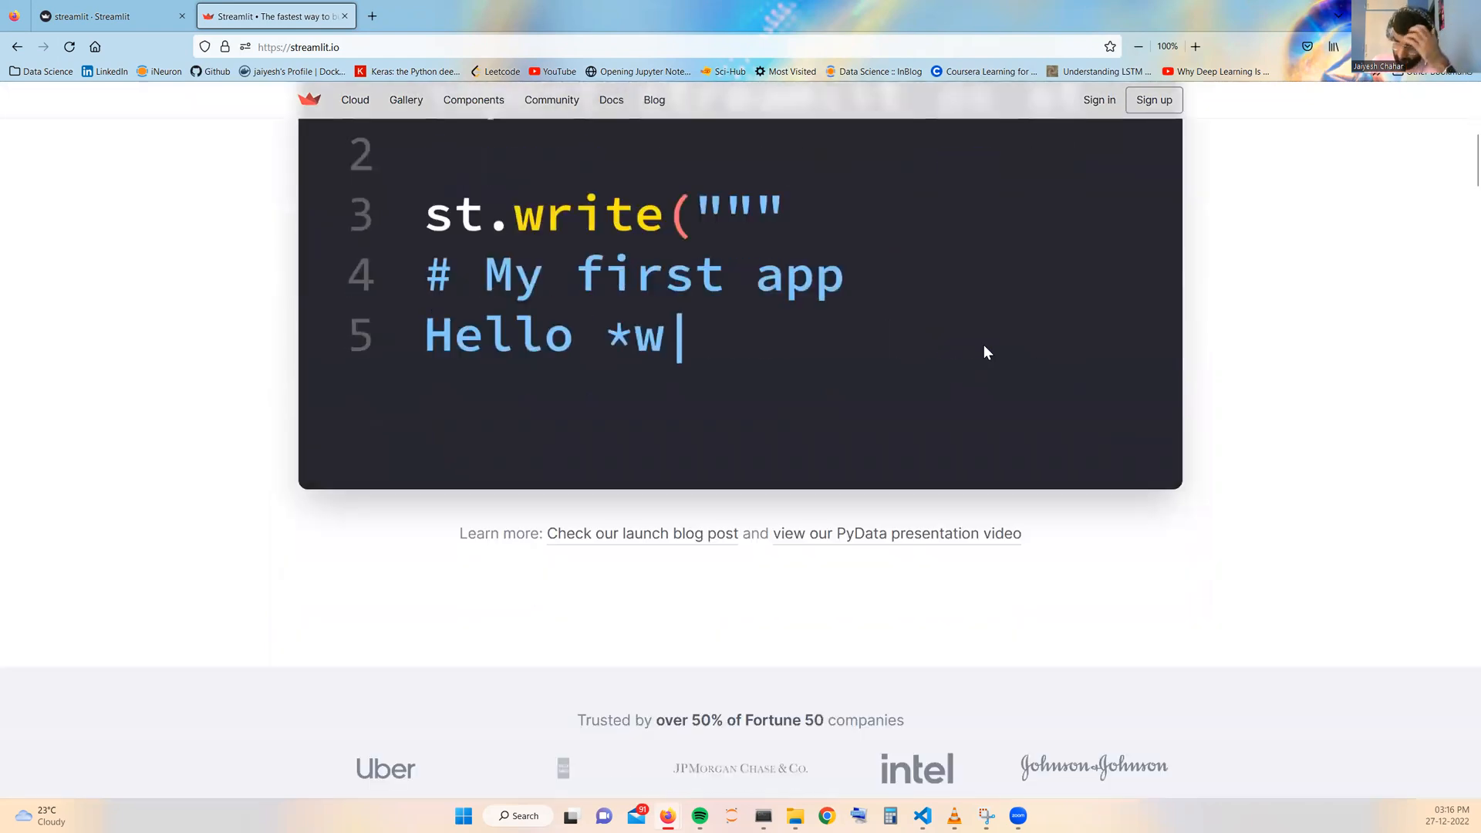
scroll(down, 3)
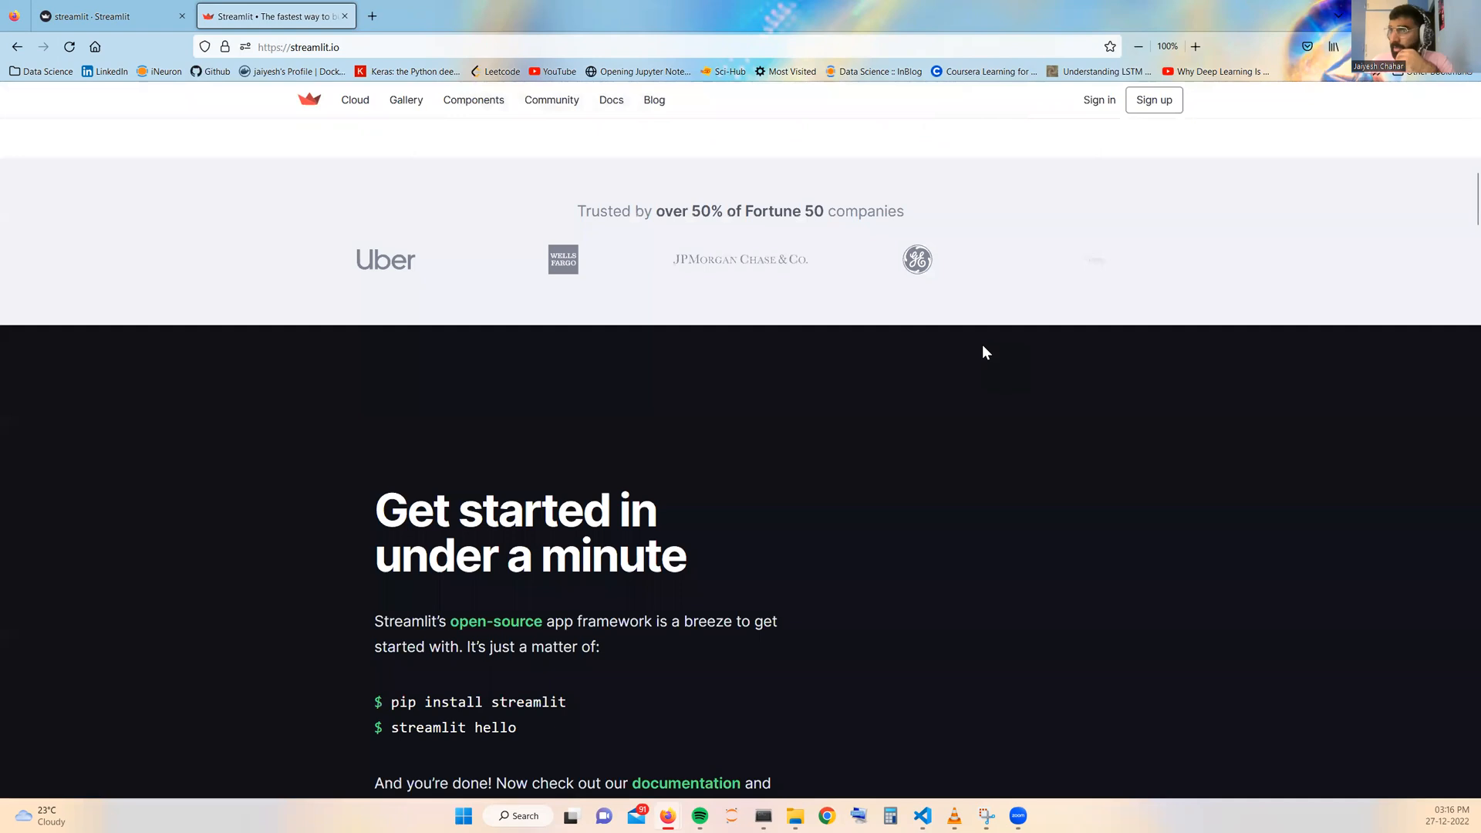
scroll(down, 3)
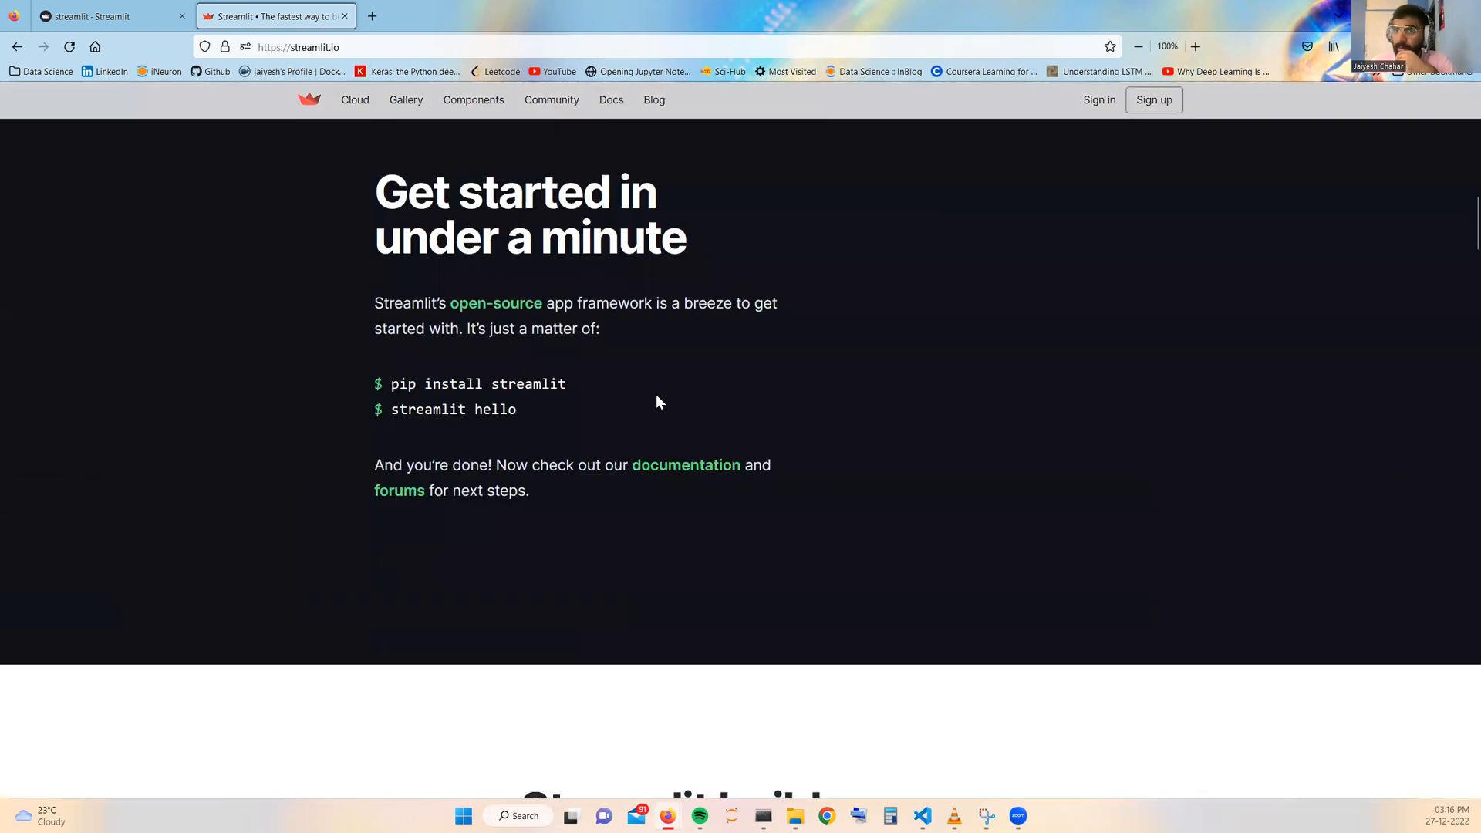
mouse_move(470, 383)
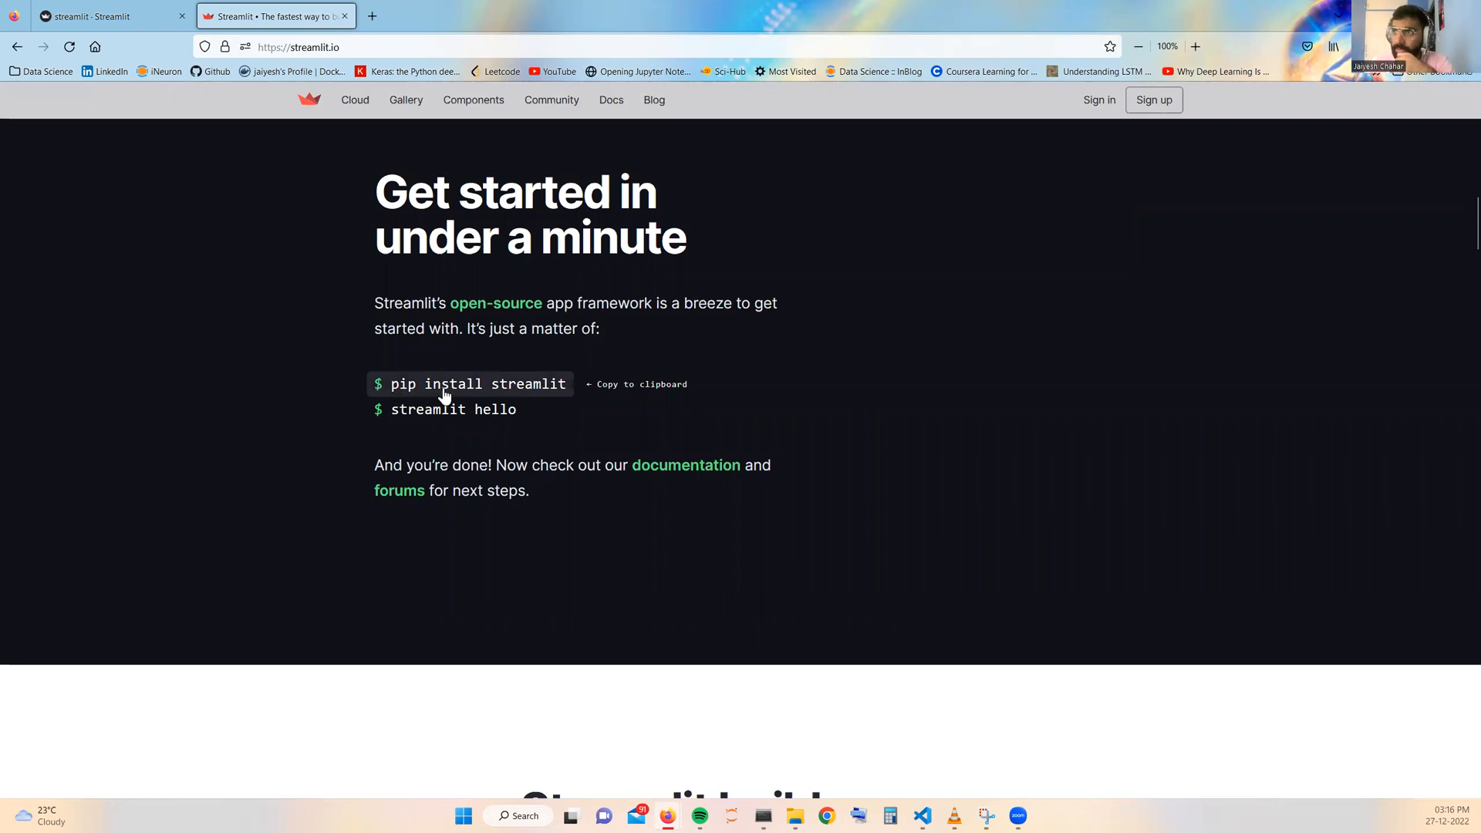
click(470, 384)
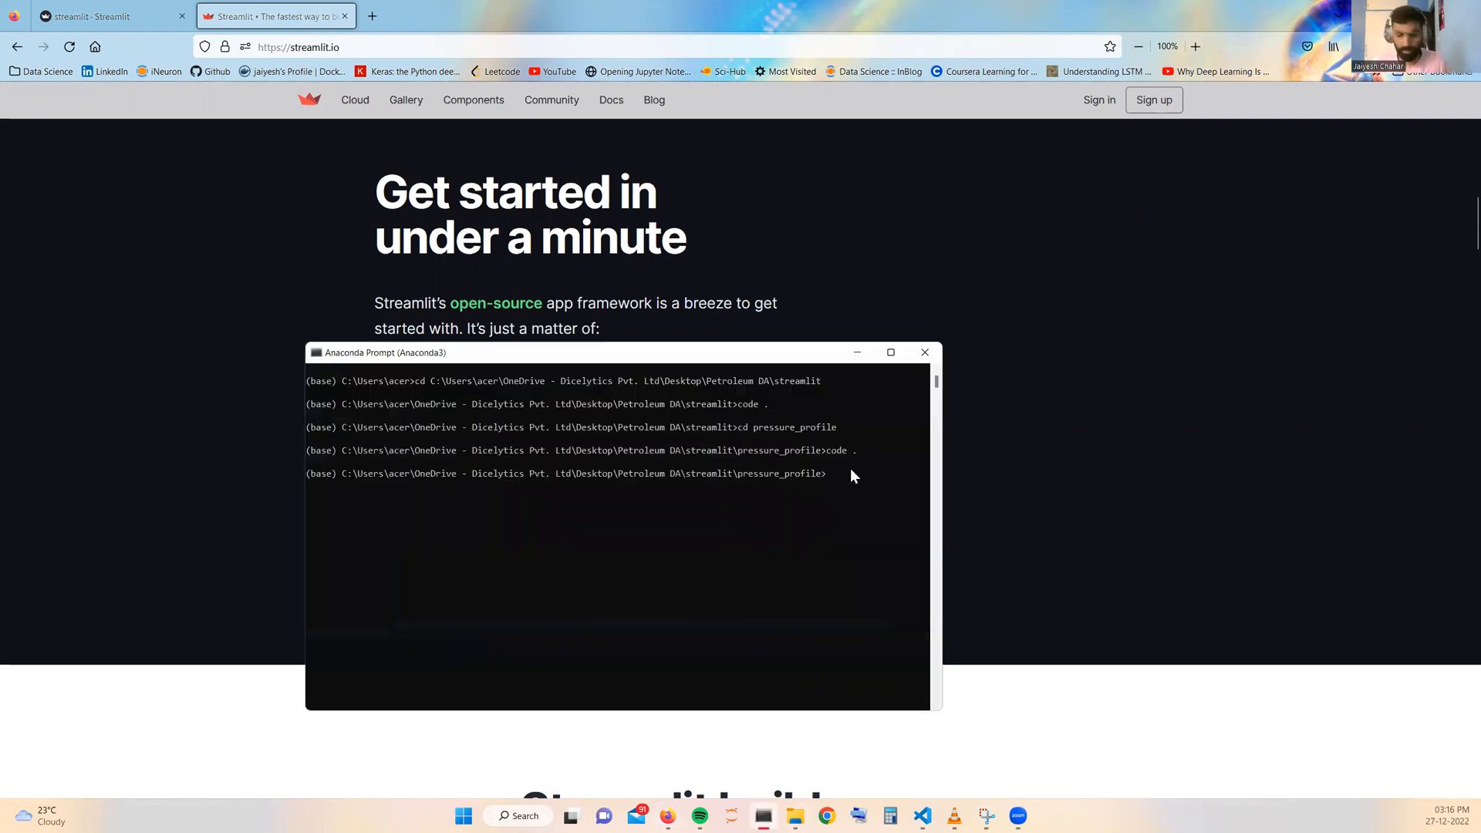
Run 'pip install streamlit' in Anaconda Prompt and review the already-satisfied requirements
text(pip install streamlit)
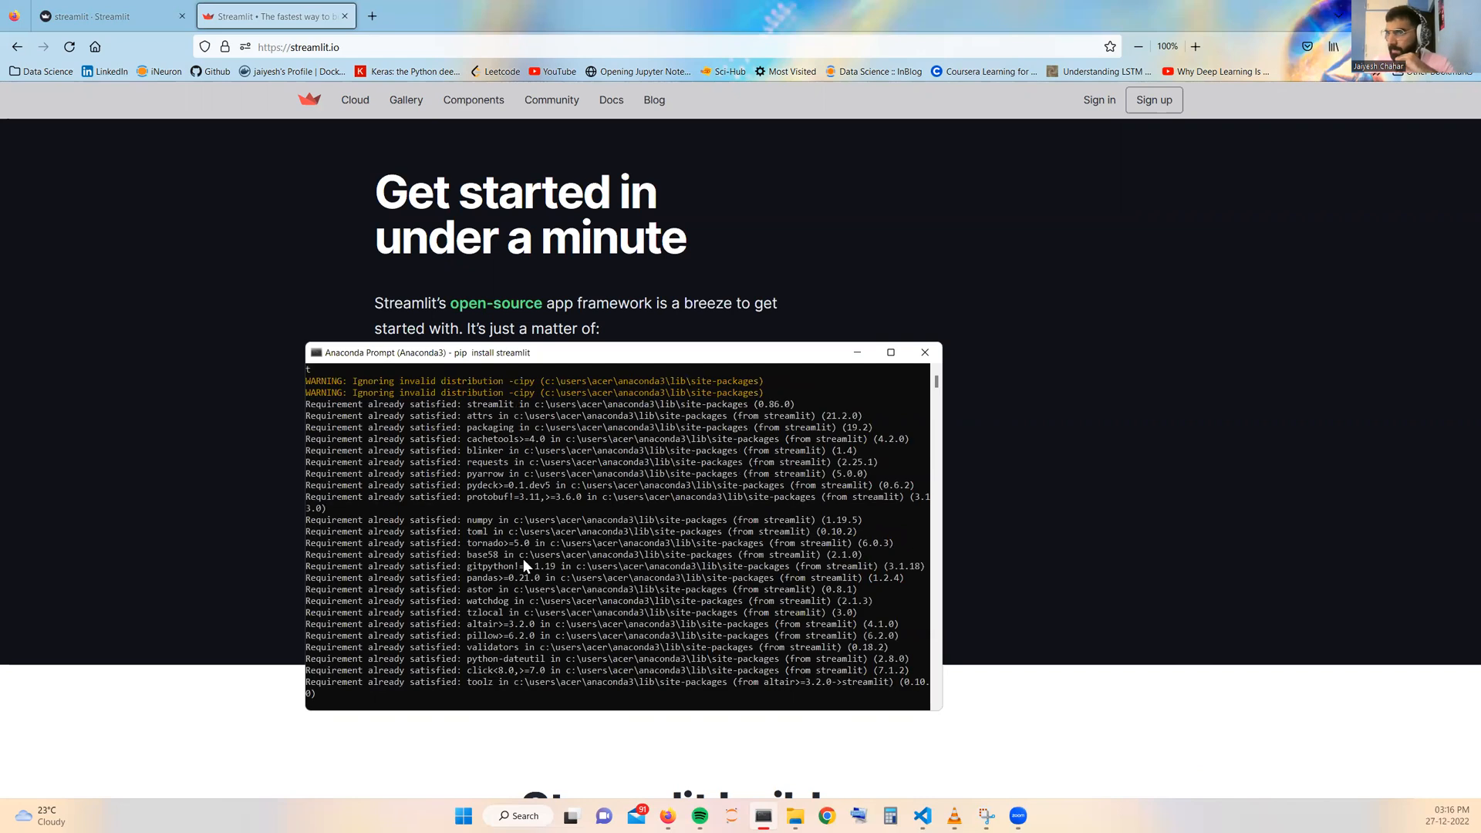
scroll(down, 3)
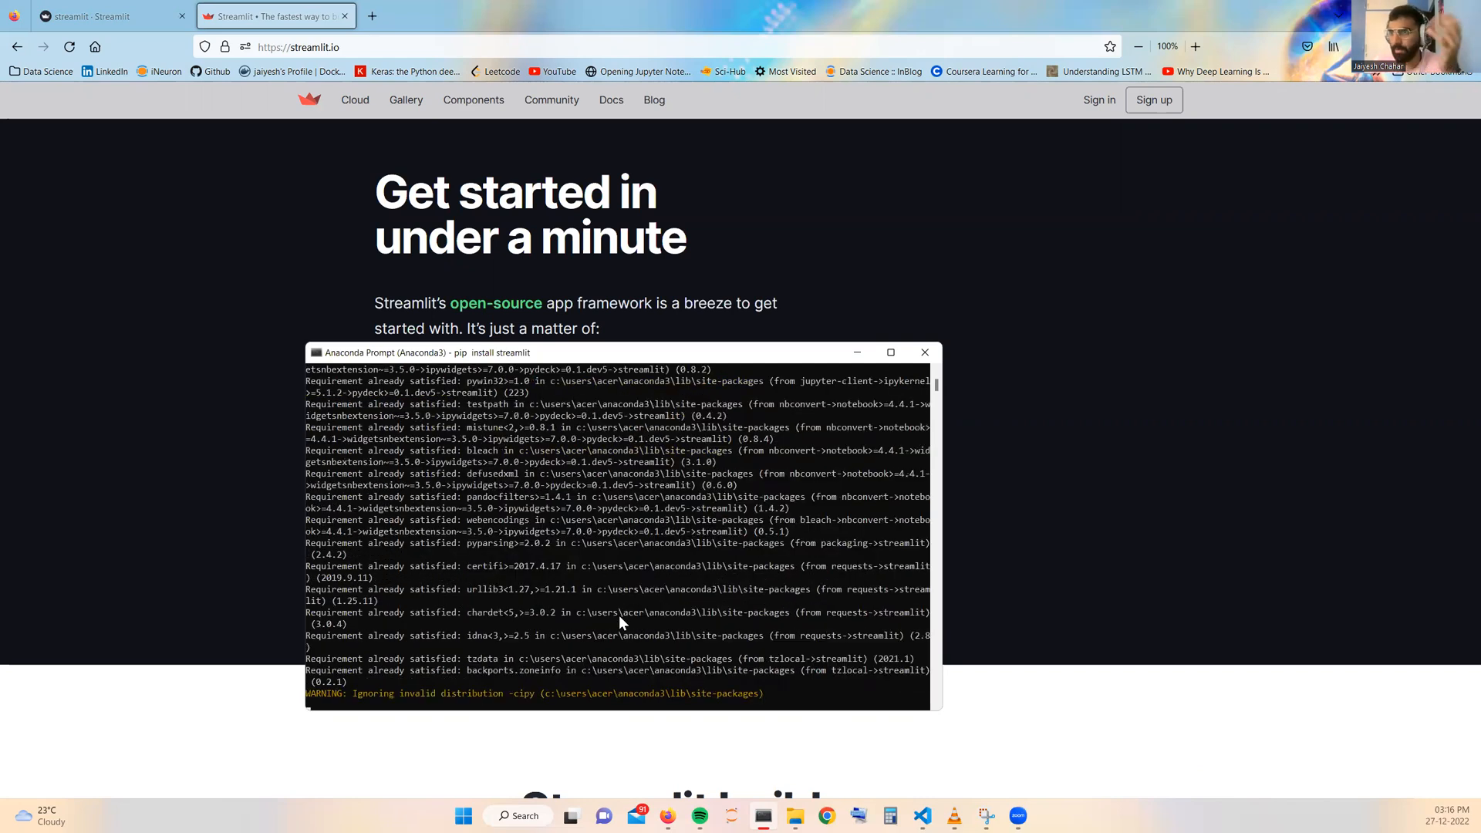
mouse_move(777, 594)
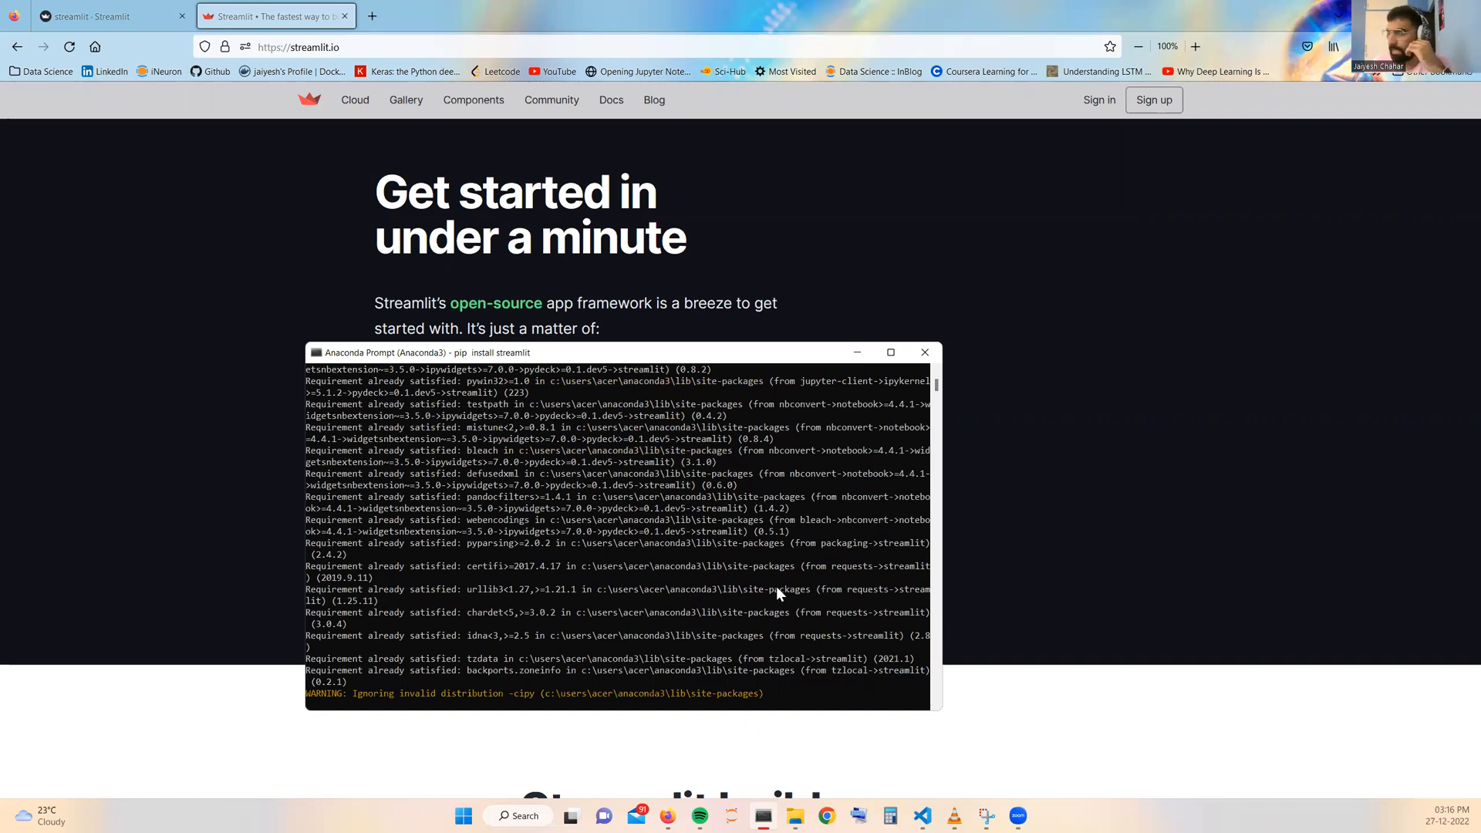
mouse_move(690, 555)
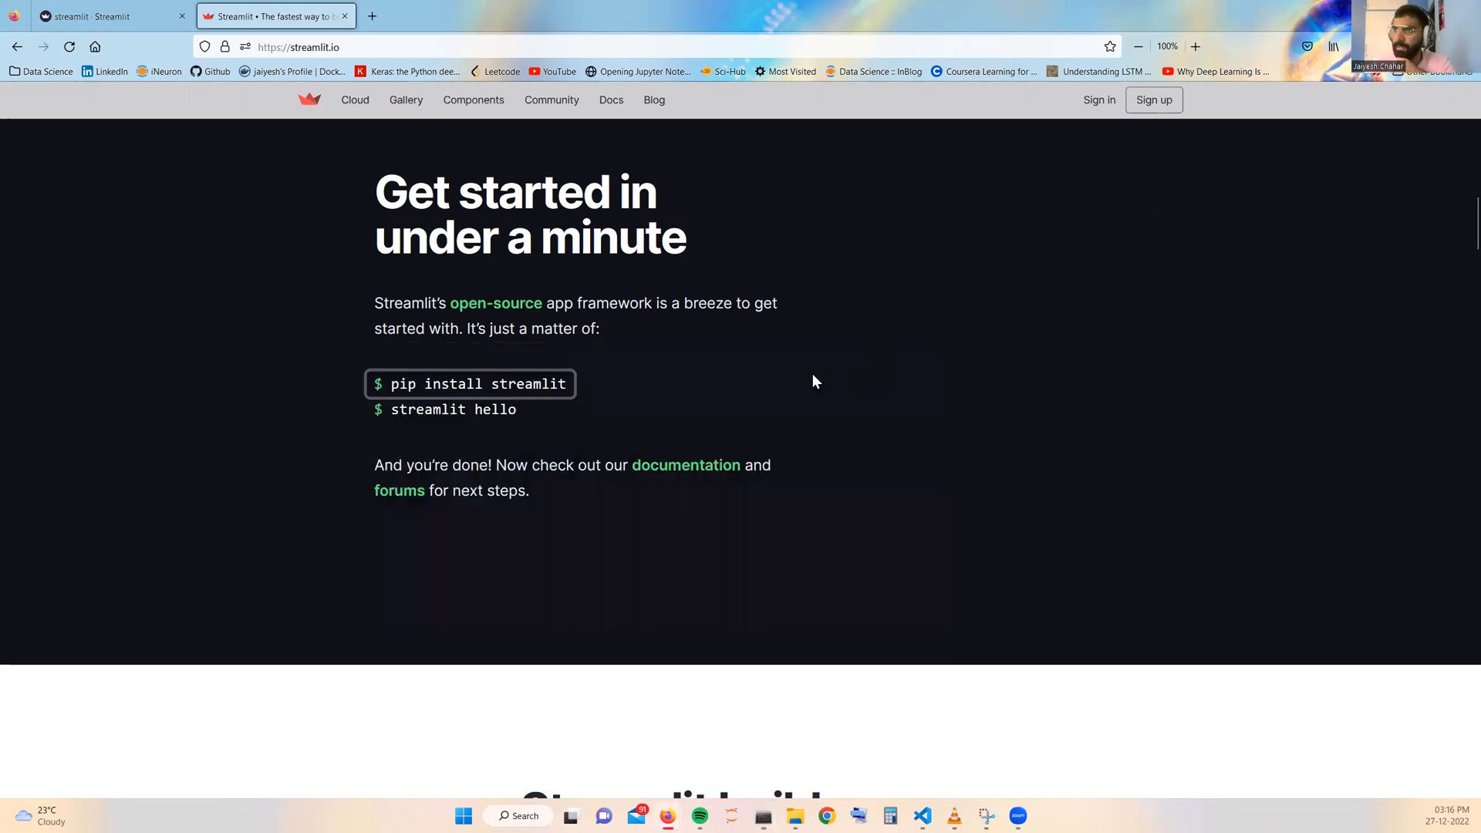
mouse_move(770, 400)
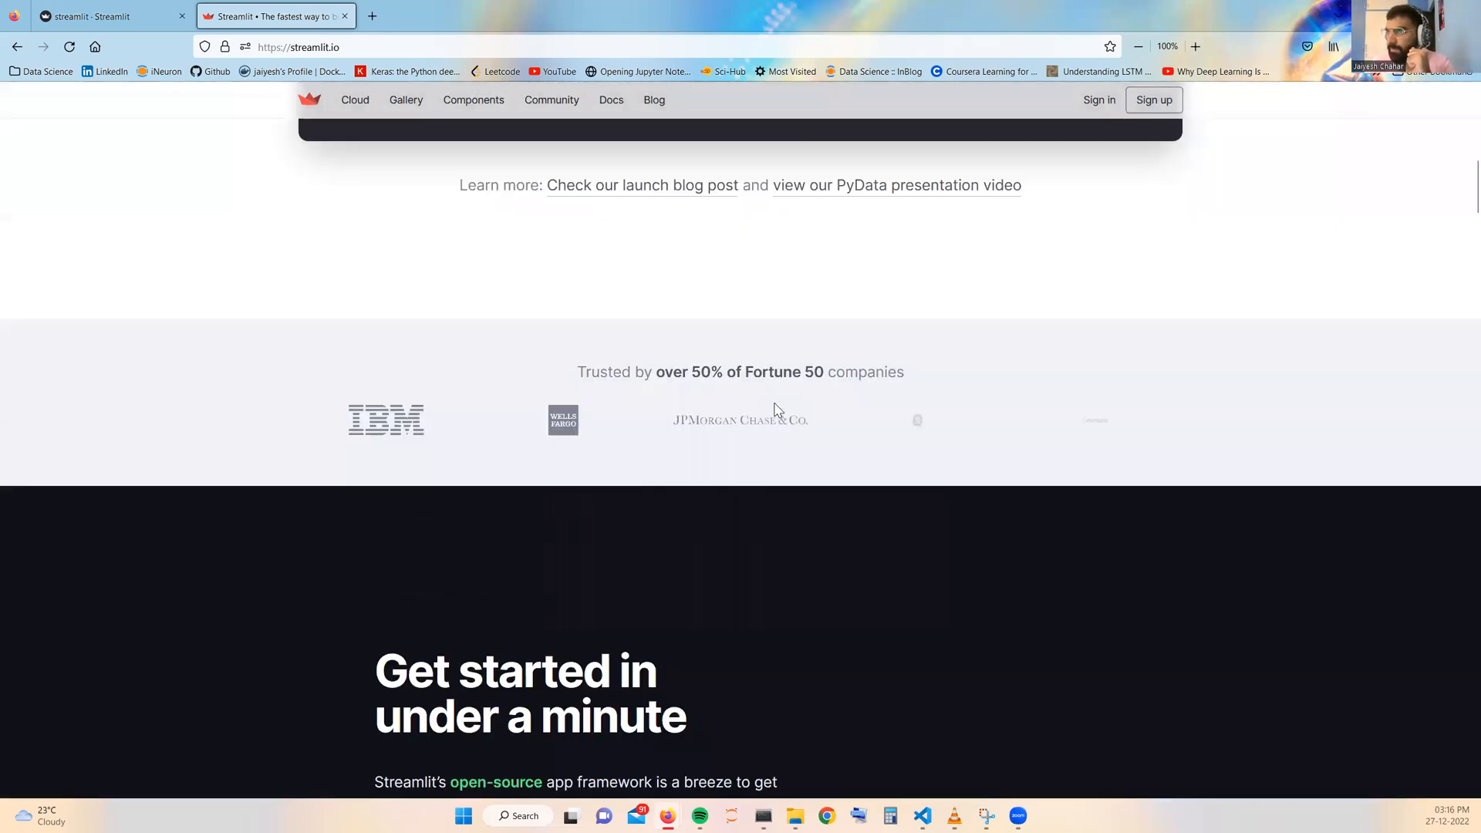
Scroll the streamlit.io homepage back toward the top
scroll(up, 3)
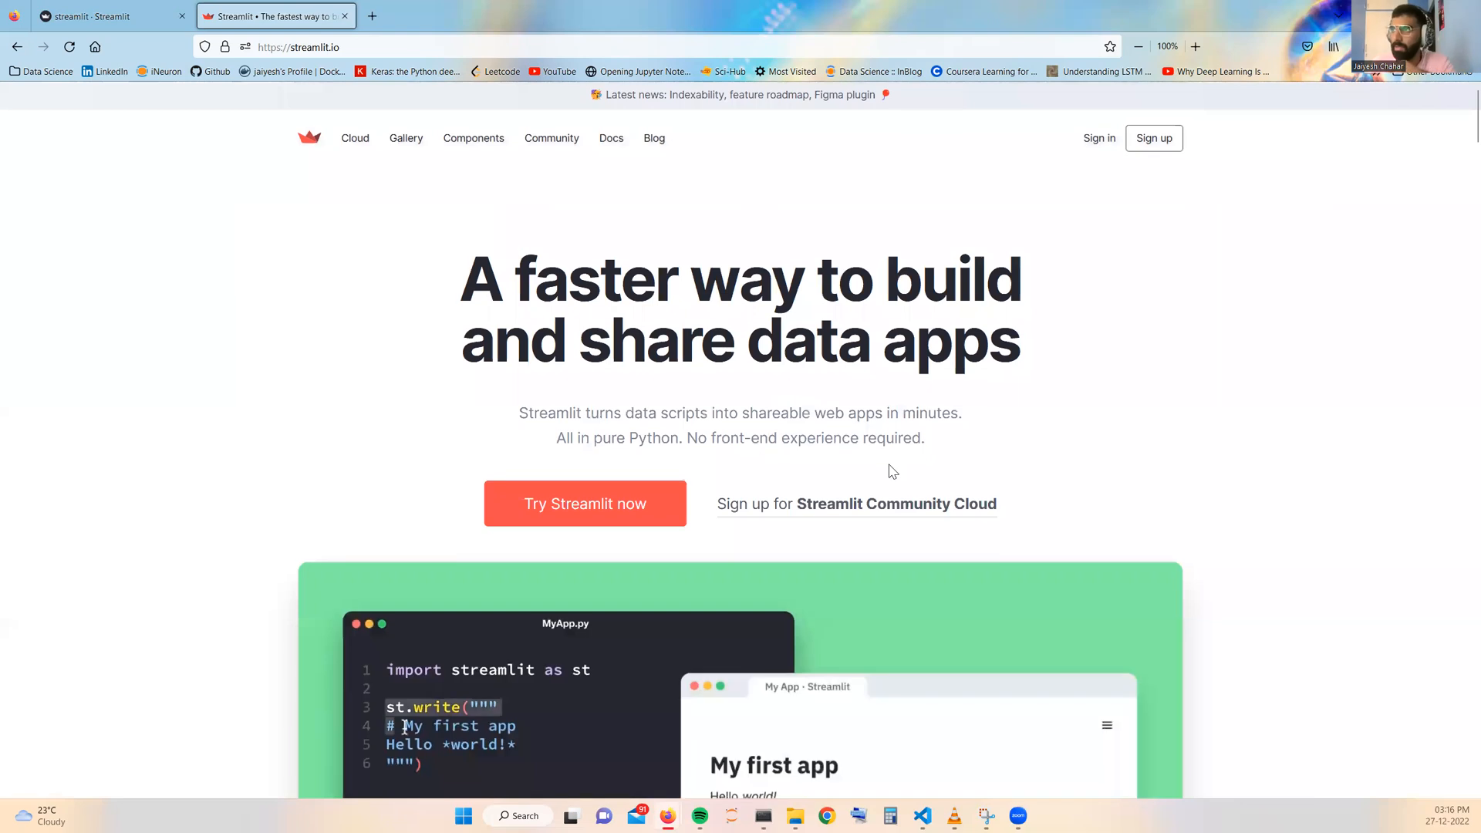
scroll(down, 3)
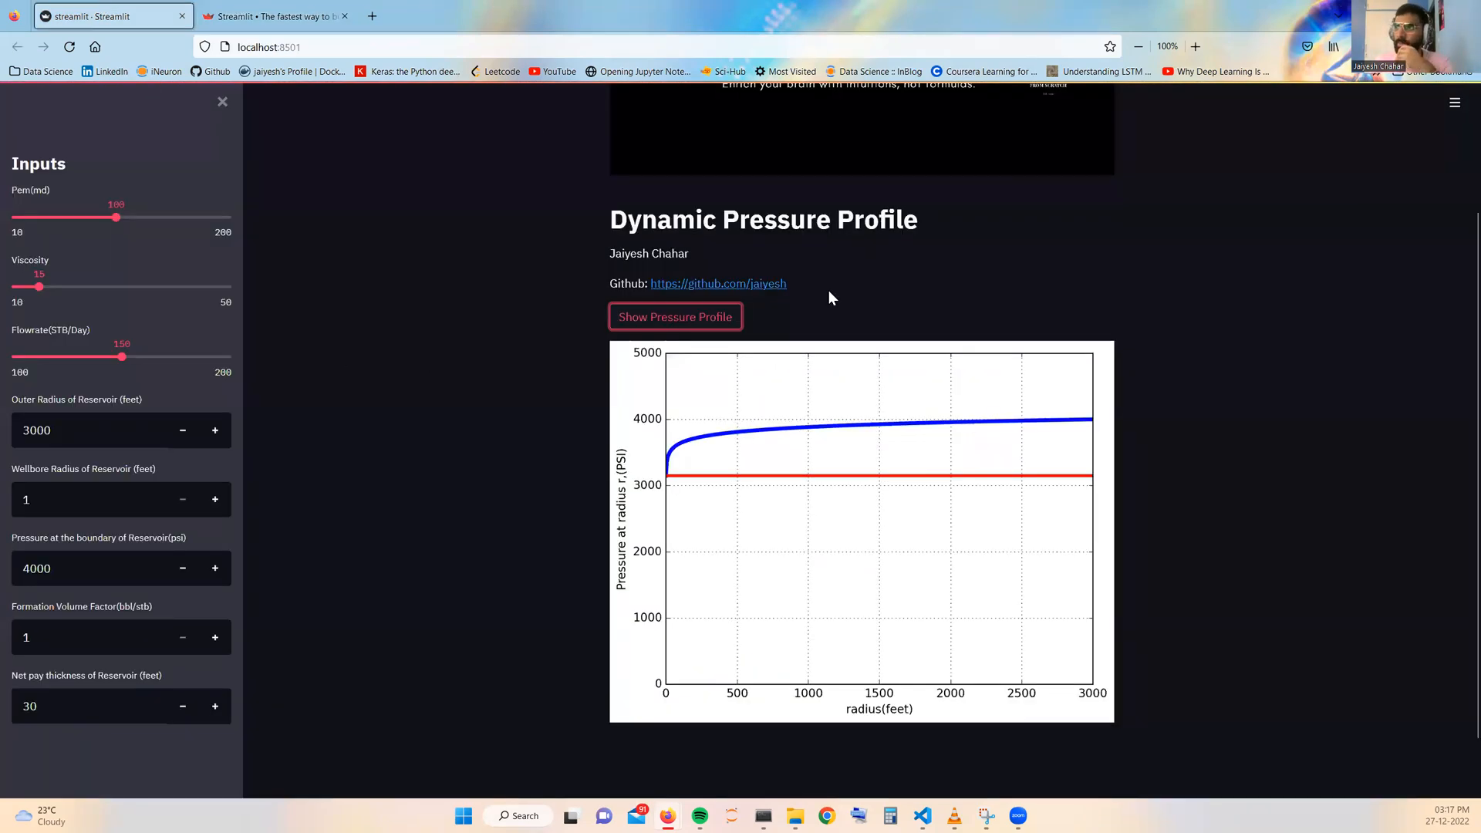
mouse_move(635, 367)
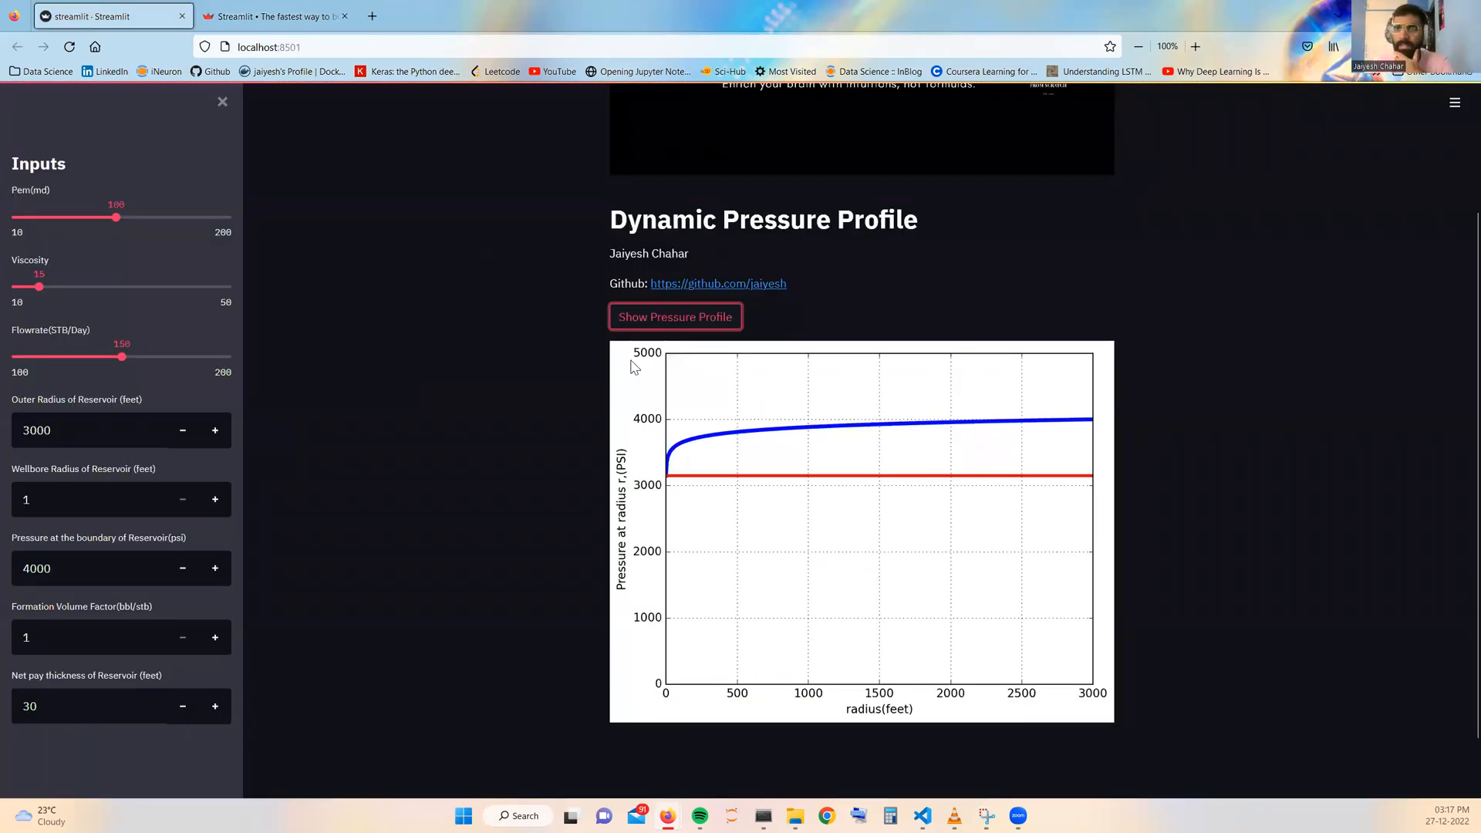
mouse_move(510, 445)
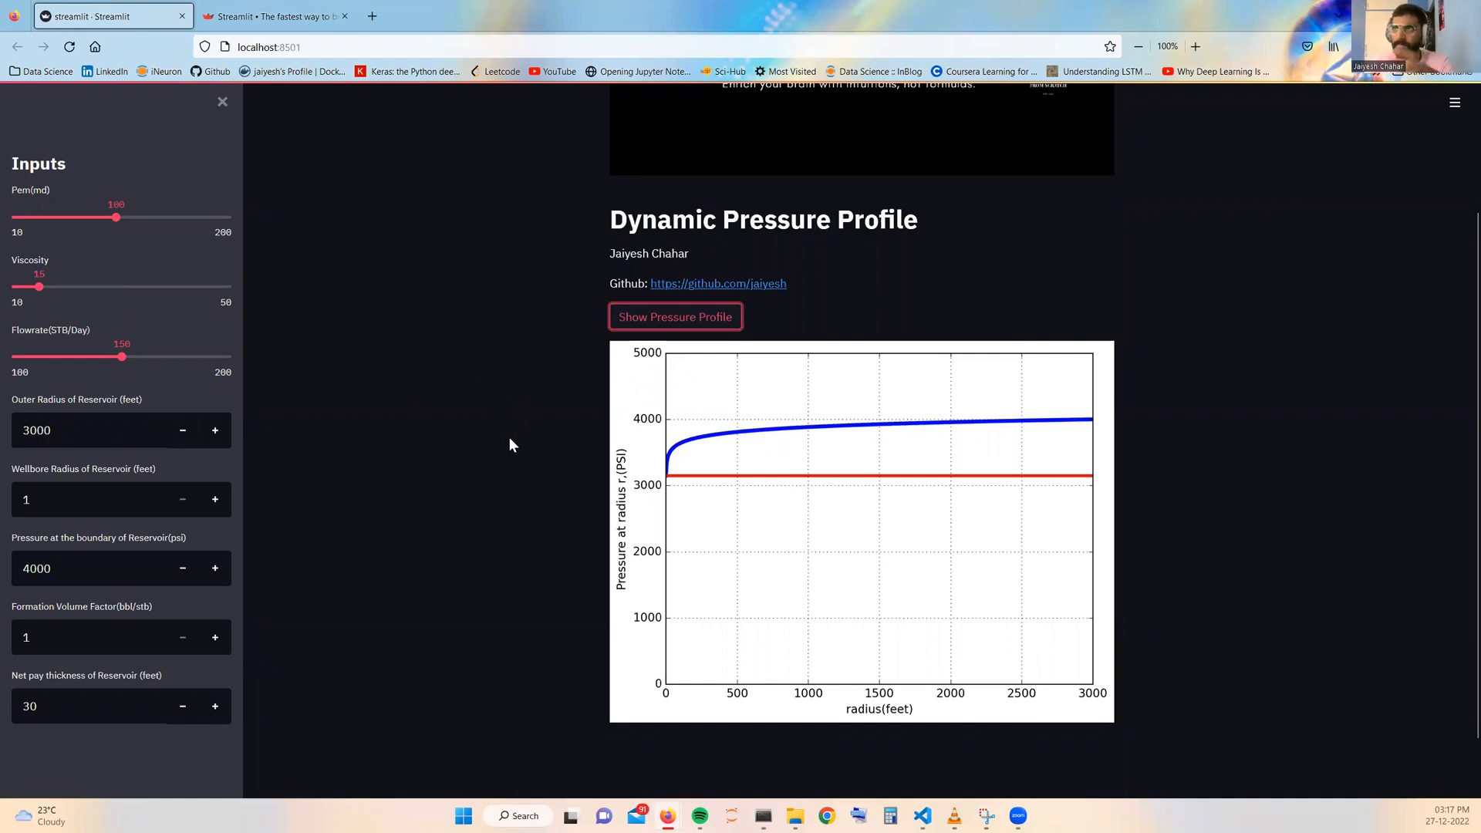
mouse_move(129, 454)
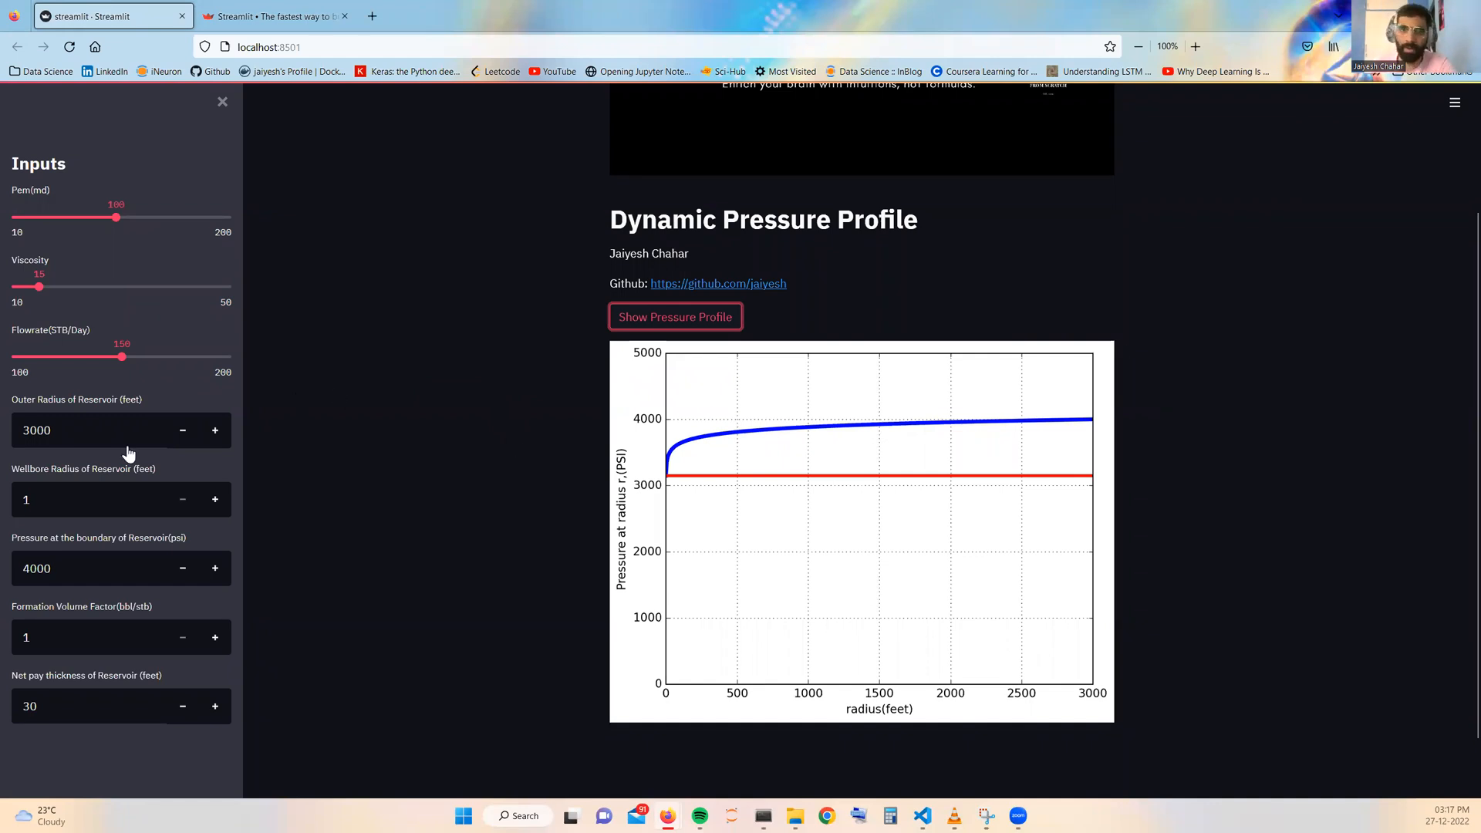